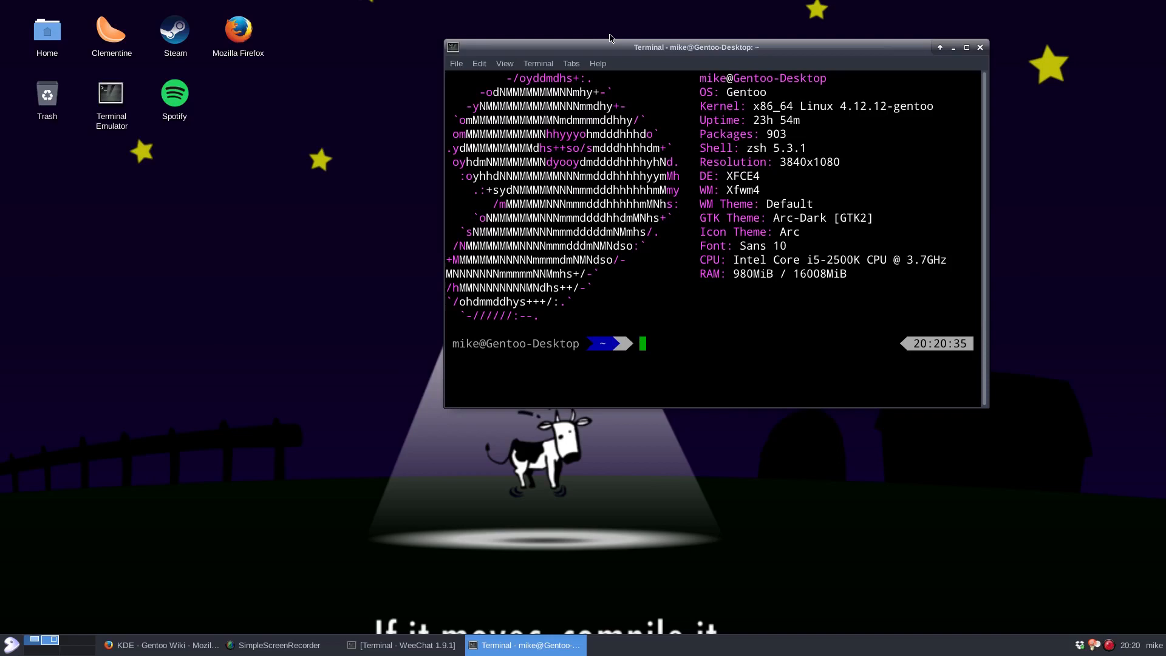
Enter 'eselect profile list' to list the available Gentoo system profiles.
{"action": "type", "text": "eselect profile list"}
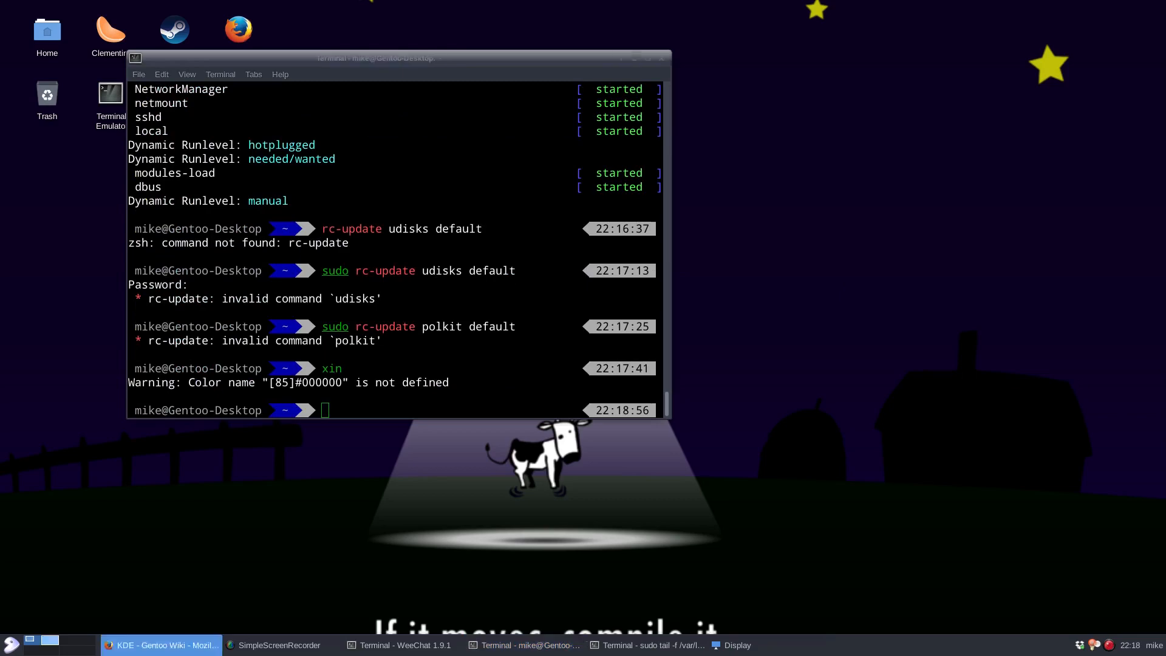
Focus the terminal prompt to begin the next command after the failed runlevel commands.
{"action": "left_click", "coordinate": [159, 645]}
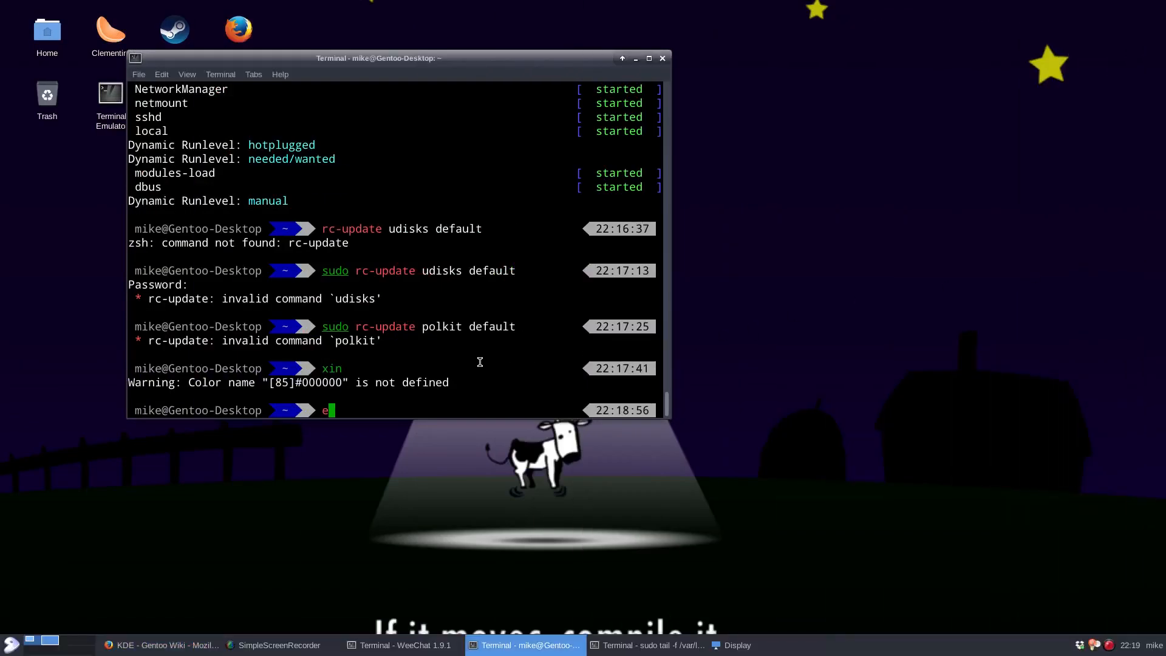
{"action": "left_click", "coordinate": [161, 646]}
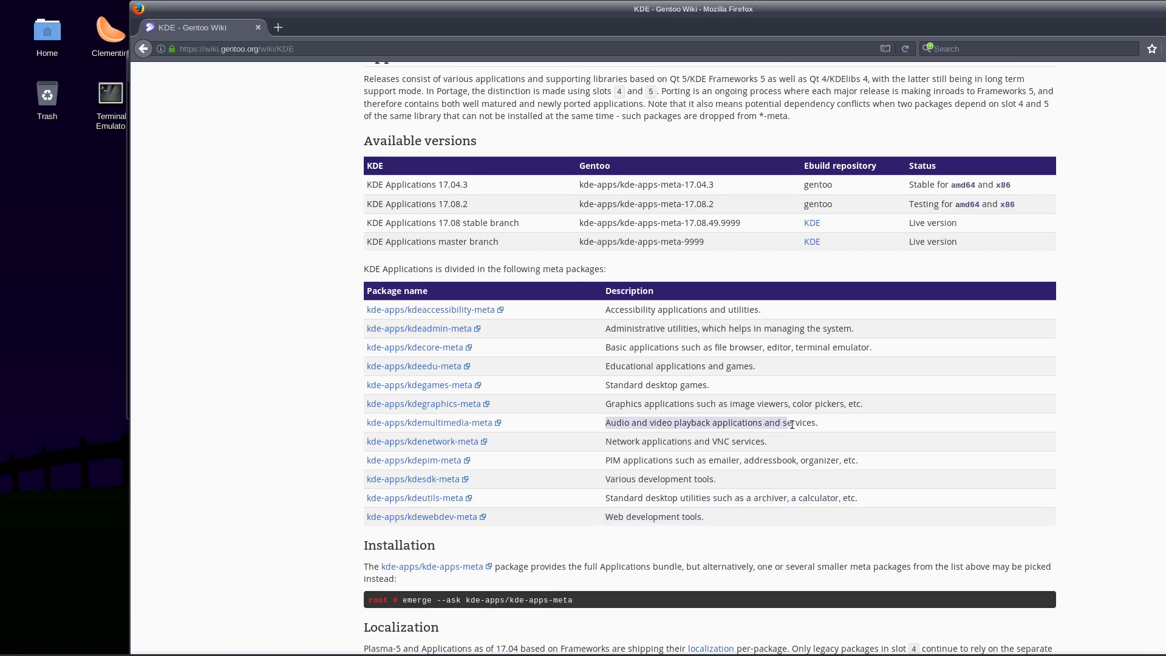
{"action": "left_click", "coordinate": [527, 646]}
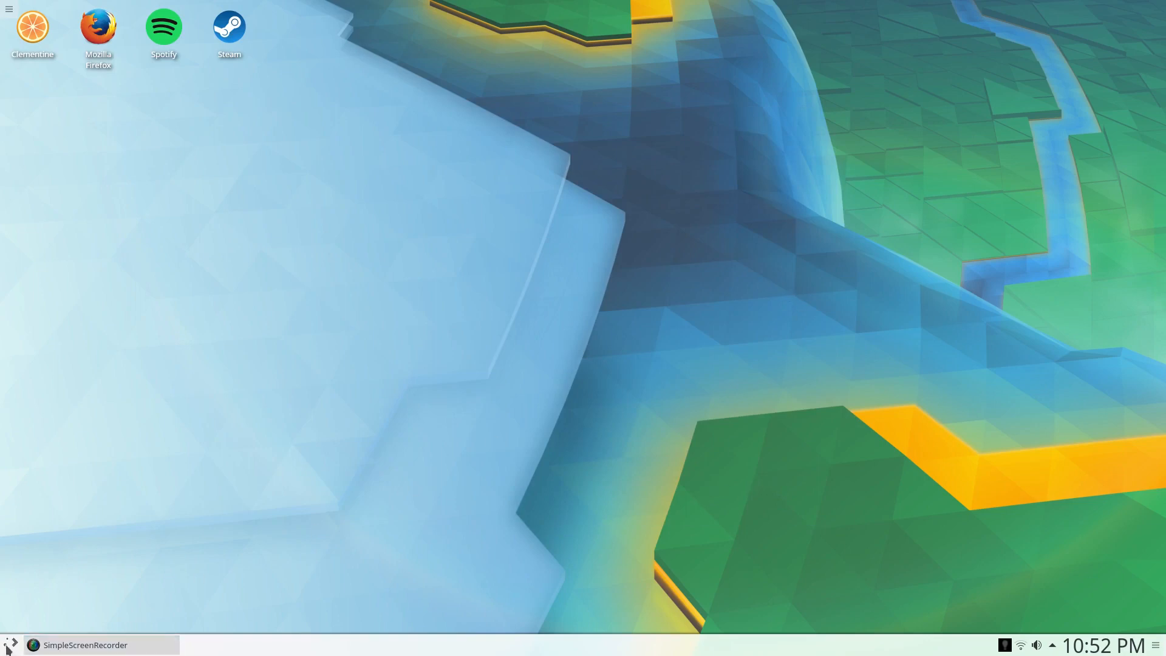
Open the Kickoff application launcher showing System Settings and File Manager favourites.
{"action": "left_click", "coordinate": [10, 644]}
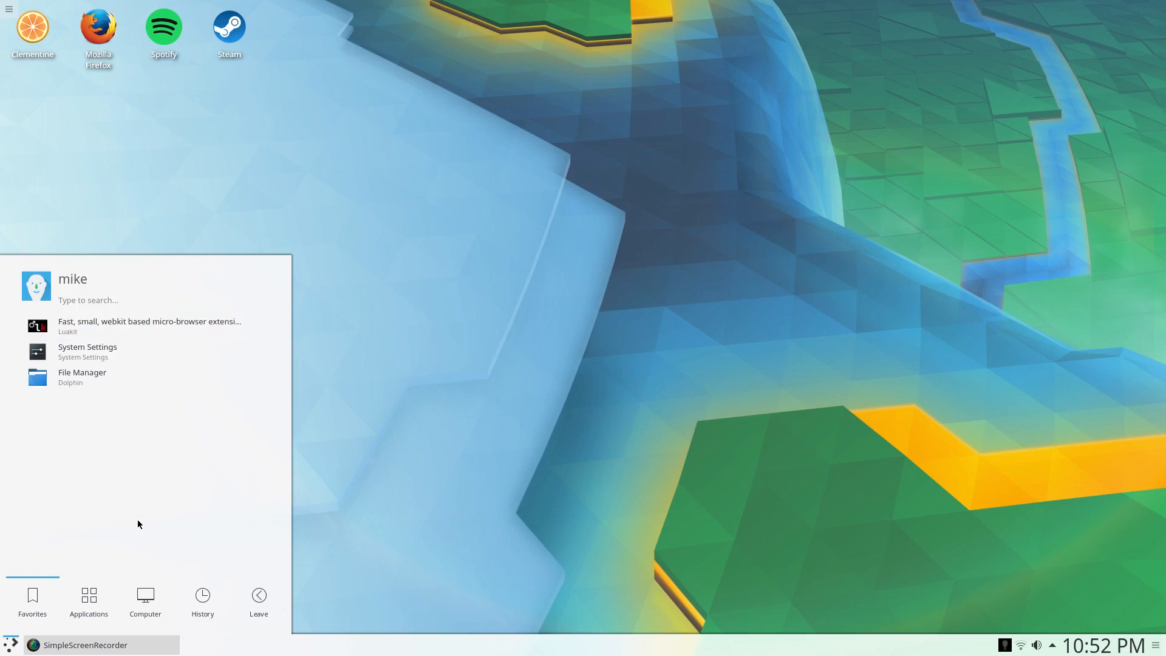
{"action": "mouse_move", "coordinate": [156, 523]}
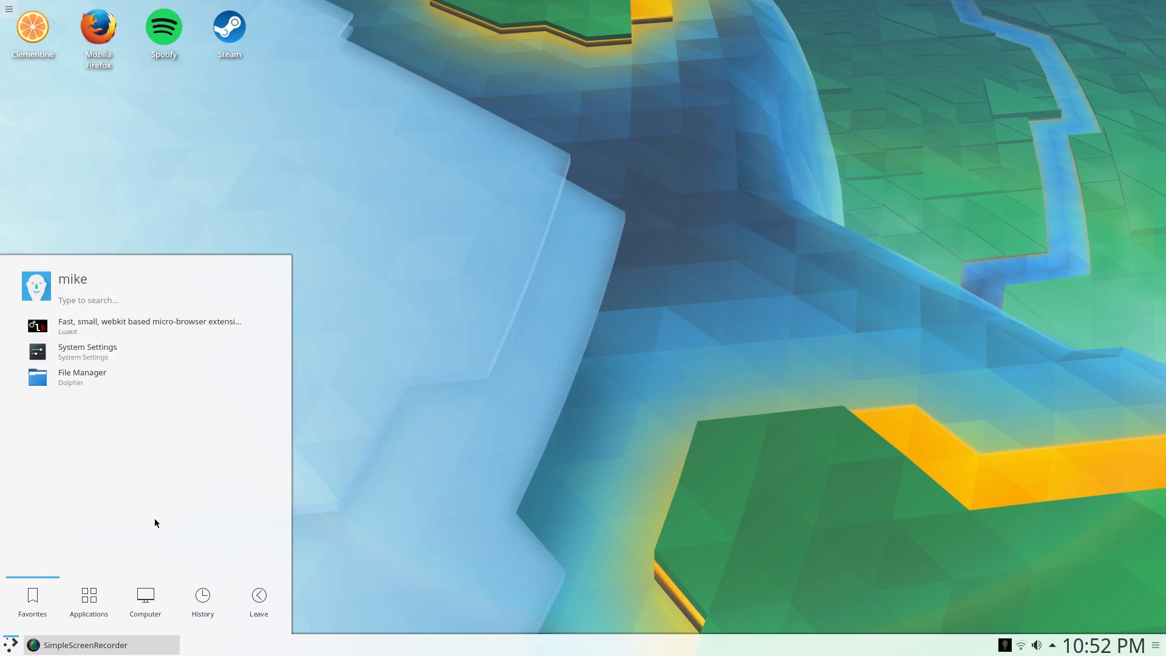